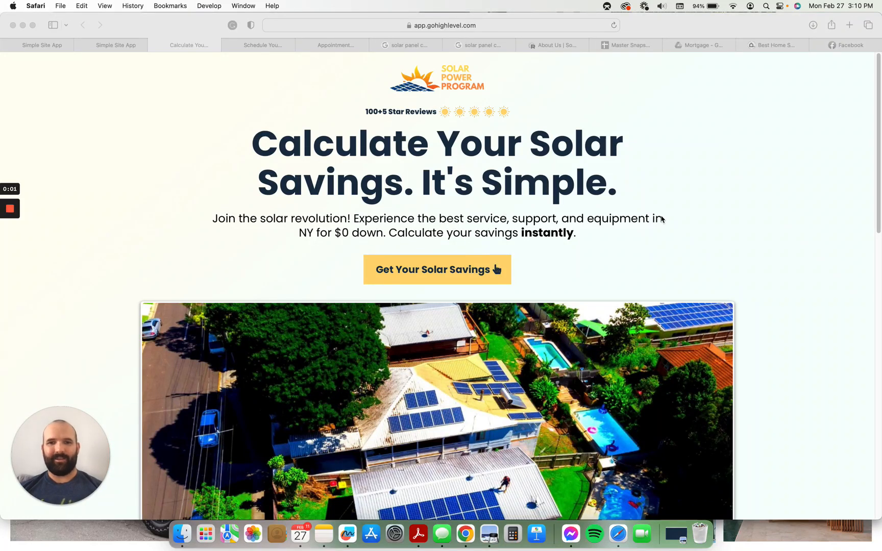
mouse_move(465, 208)
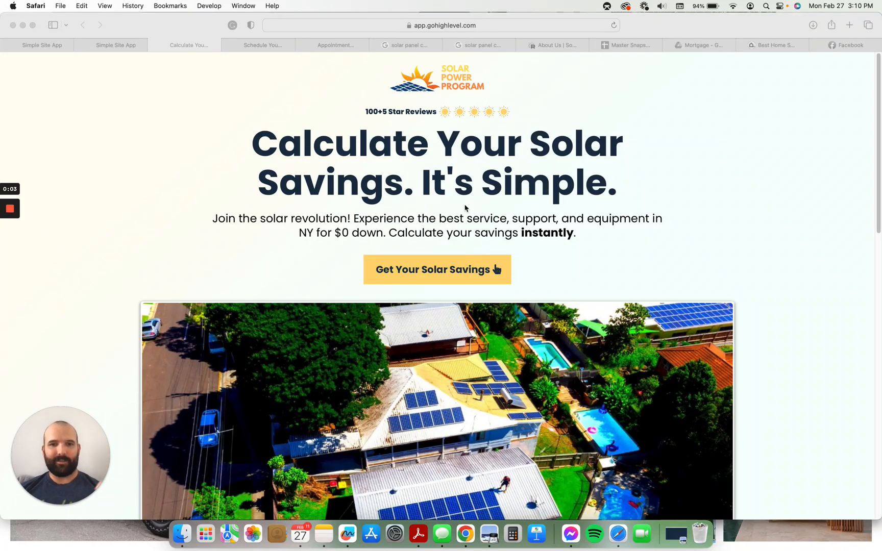
mouse_move(672, 210)
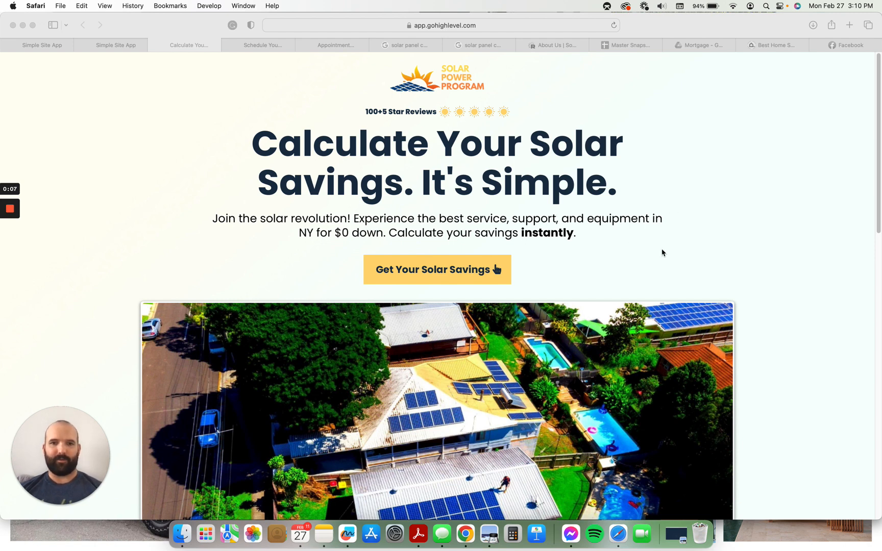
mouse_move(830, 128)
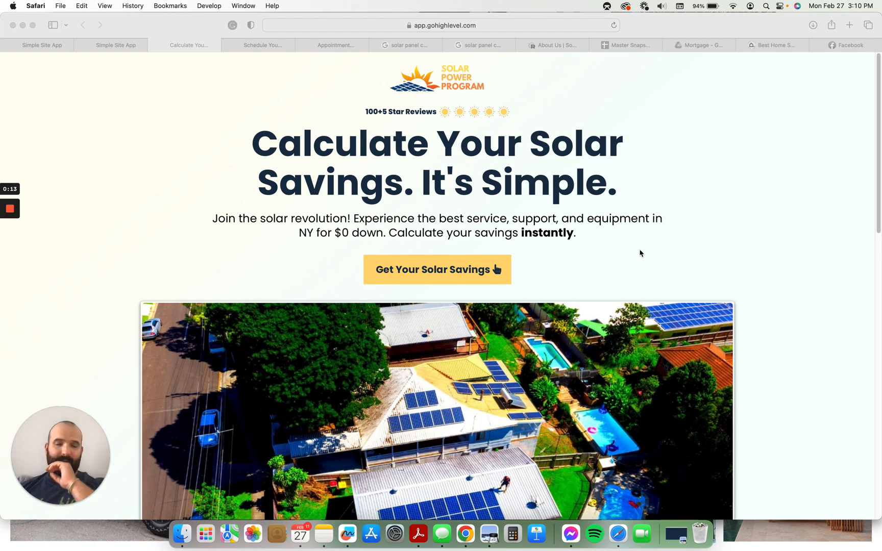
mouse_move(569, 244)
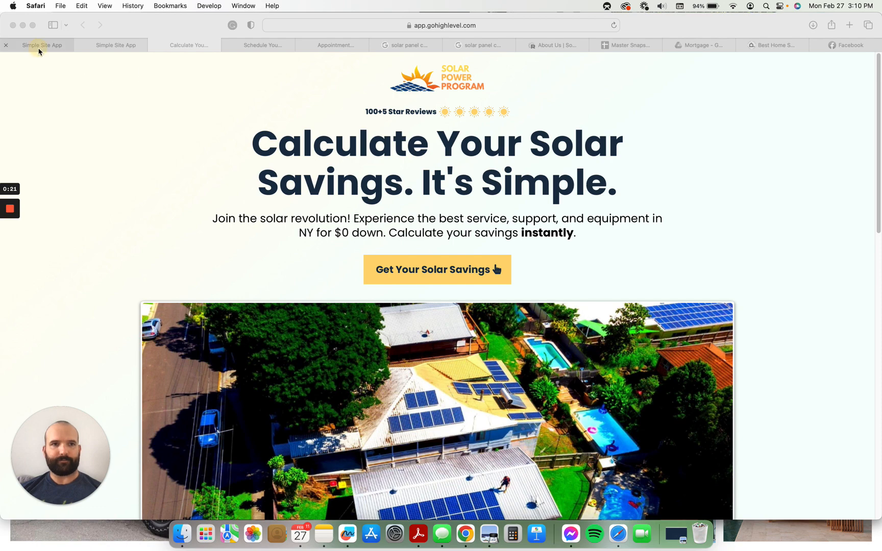
- Check the snapshot's workflows list and custom values, then scroll through the workflows
click(115, 45)
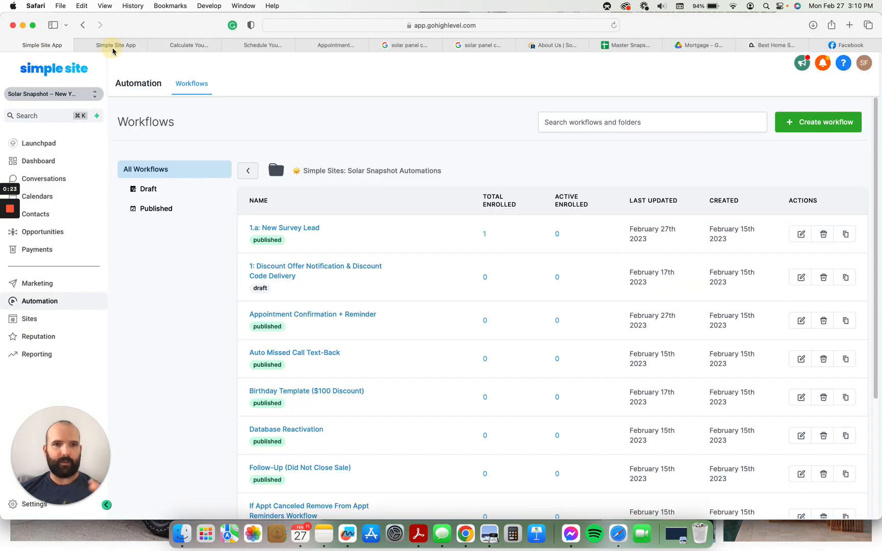
click(115, 45)
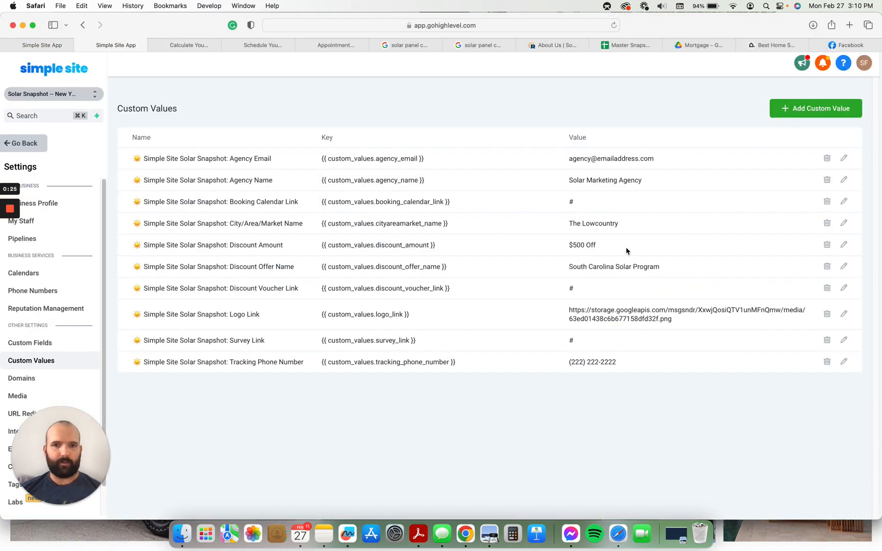
click(42, 44)
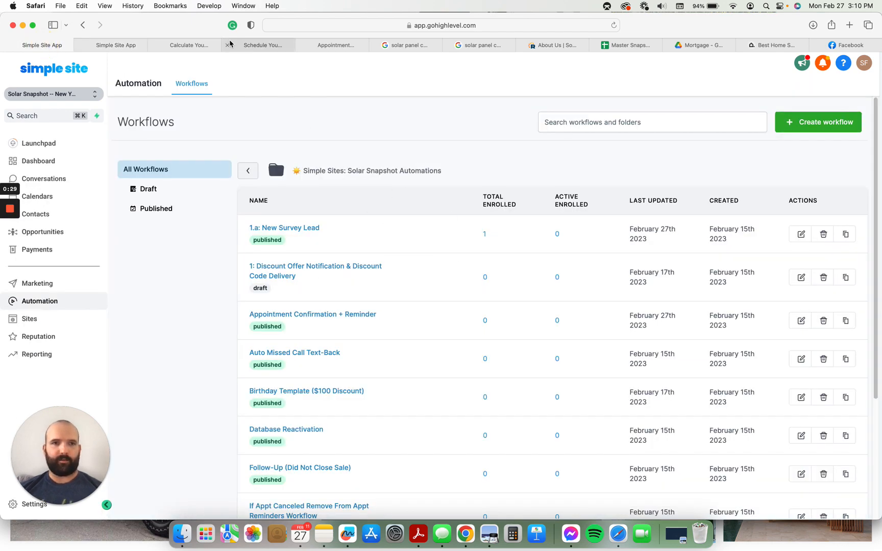
scroll(down, 3)
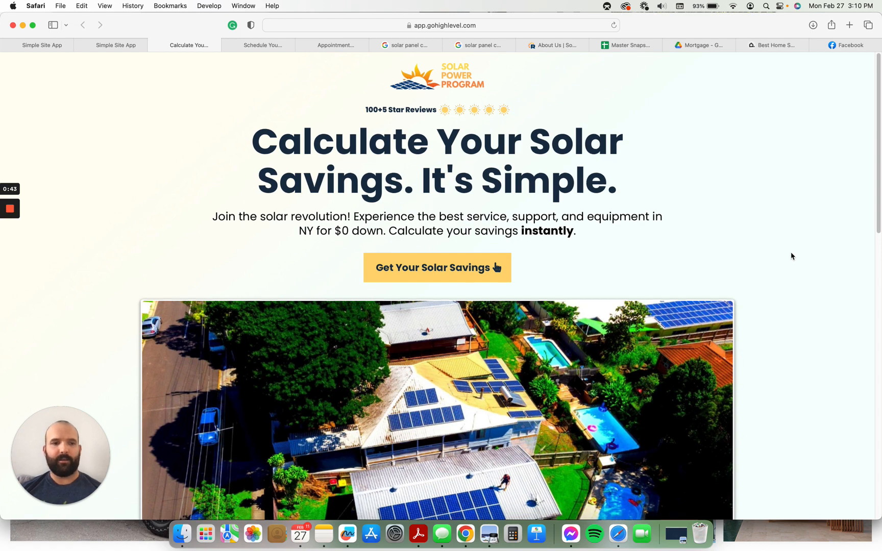
scroll(down, 3)
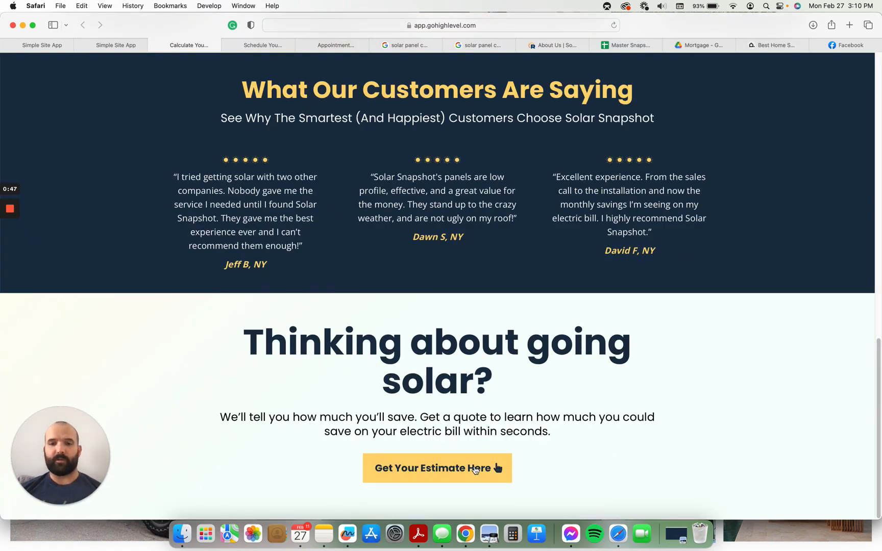
scroll(up, 3)
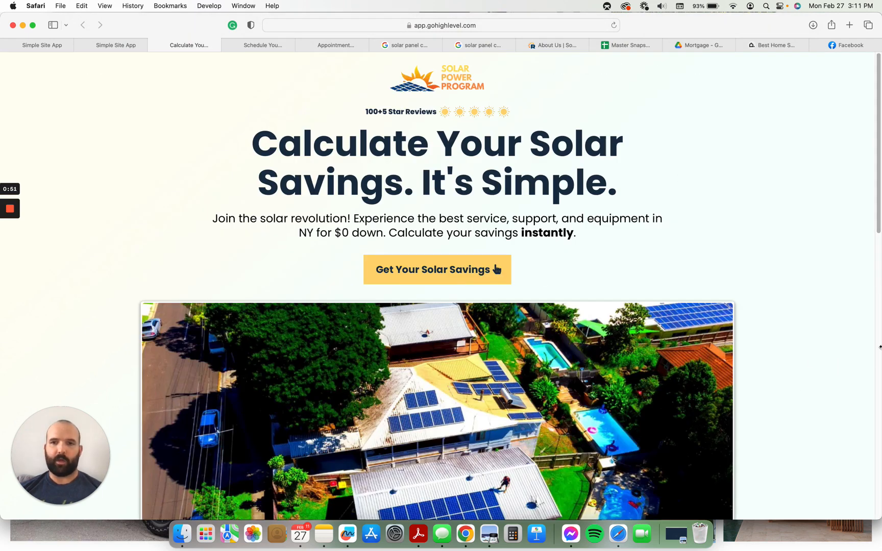
mouse_move(596, 352)
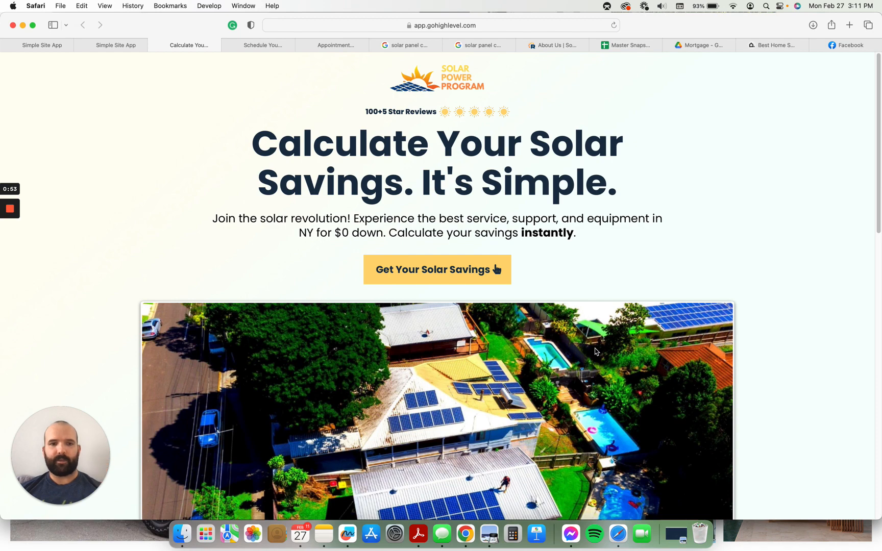
- Preview the solar savings estimate form, scroll the booking page, and reach the 'Ready... Set... SOLAR!' page
click(437, 270)
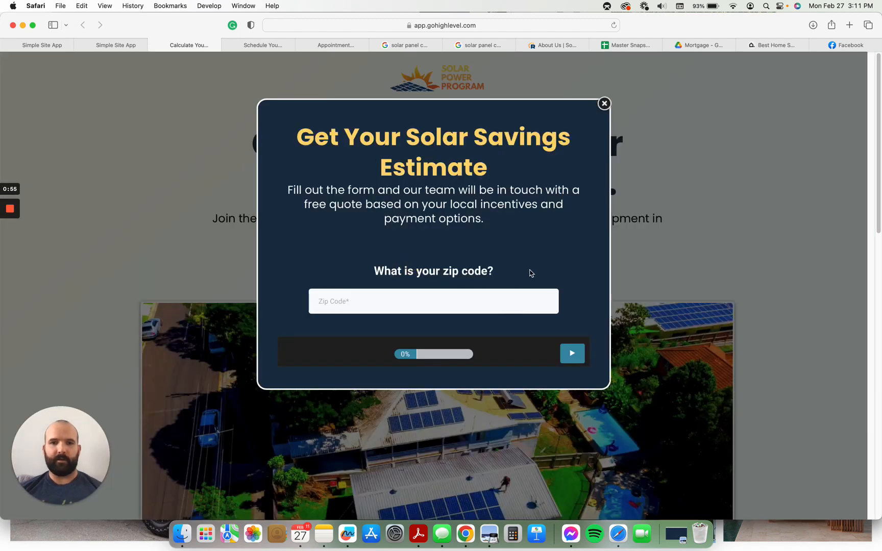
mouse_move(458, 242)
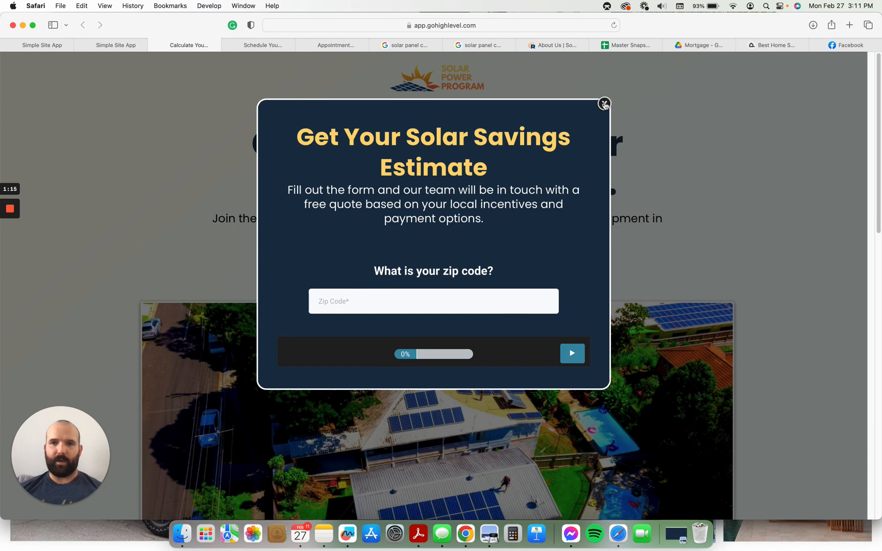
click(603, 104)
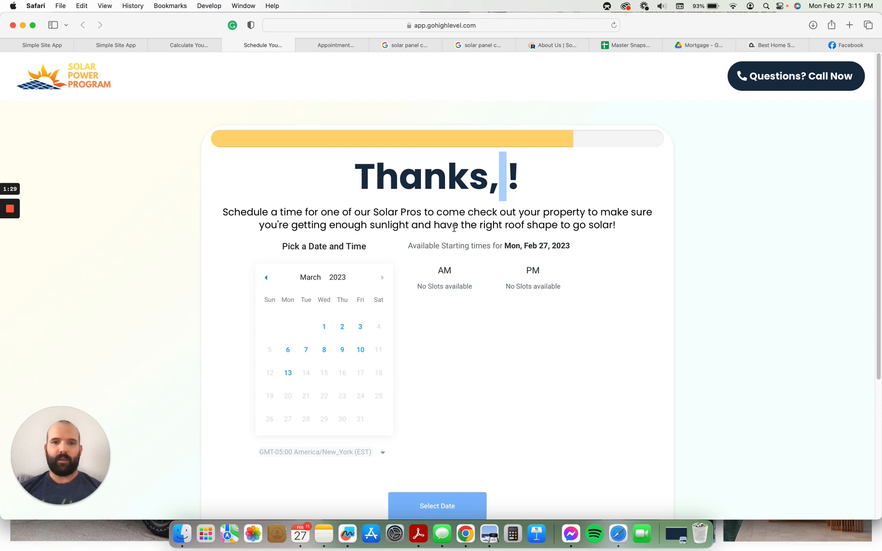
scroll(down, 3)
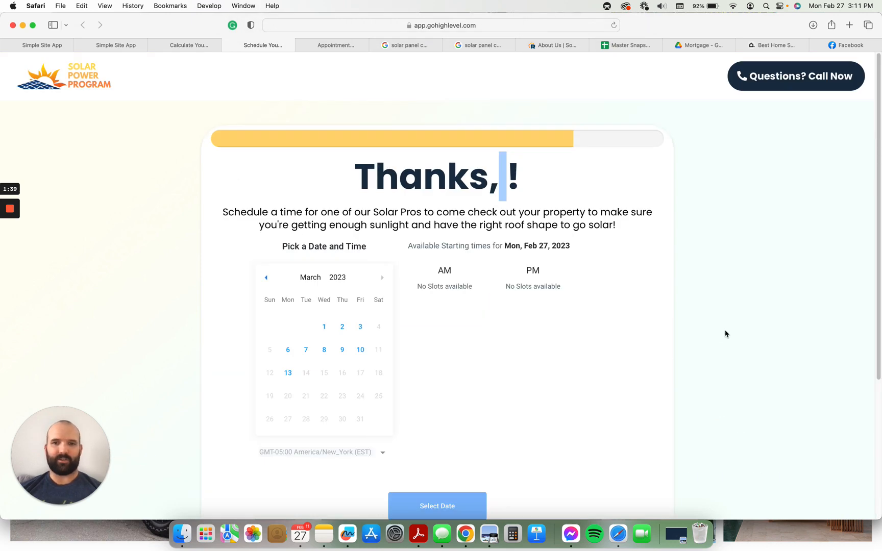
scroll(down, 3)
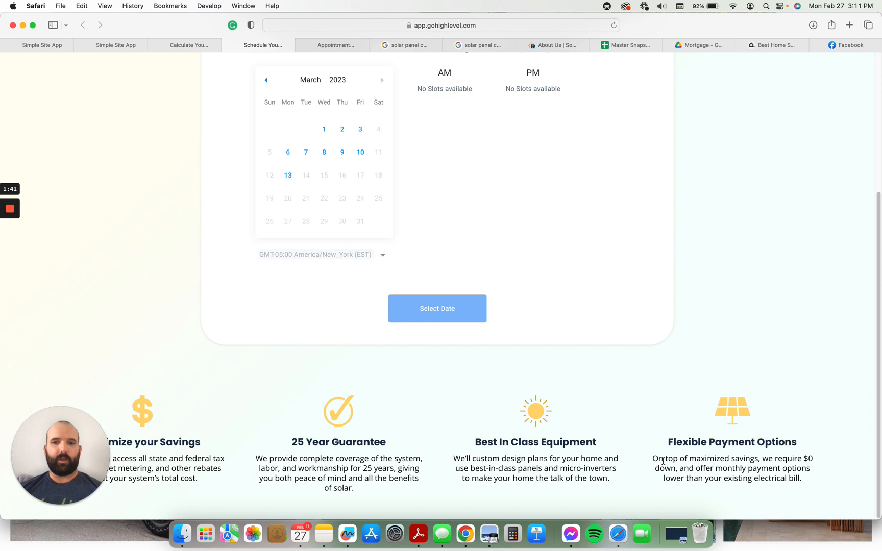
mouse_move(572, 417)
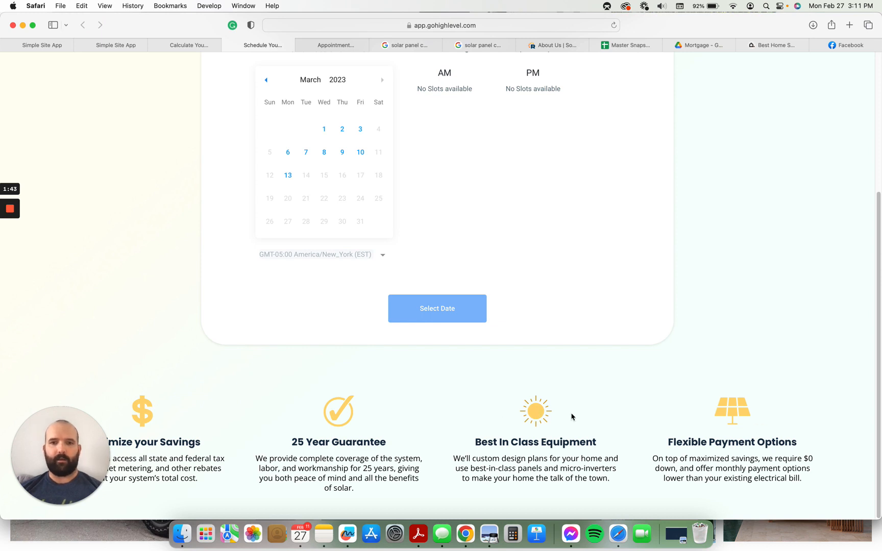
scroll(up, 3)
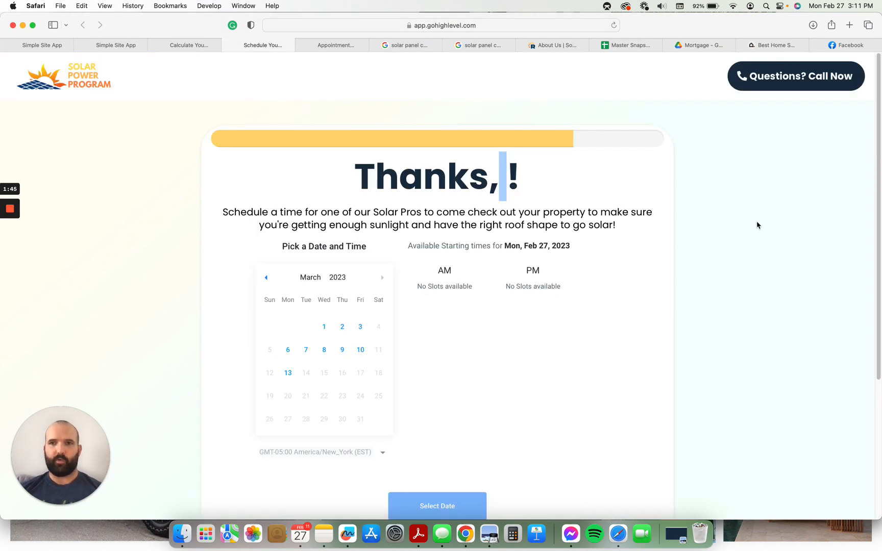
mouse_move(819, 76)
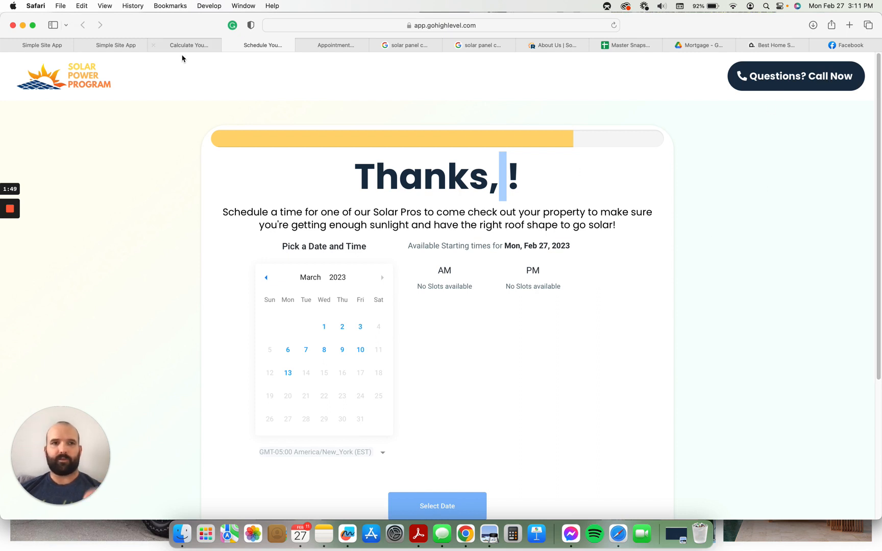
mouse_move(811, 82)
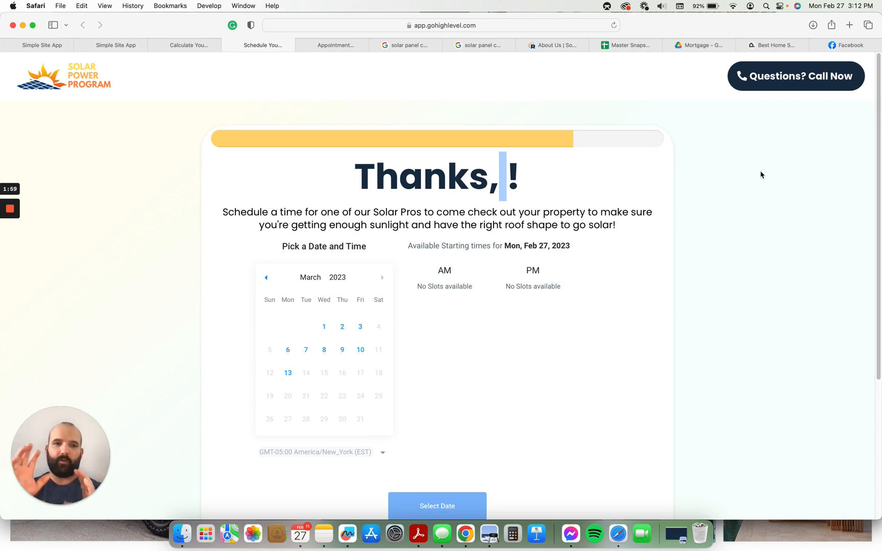
mouse_move(660, 204)
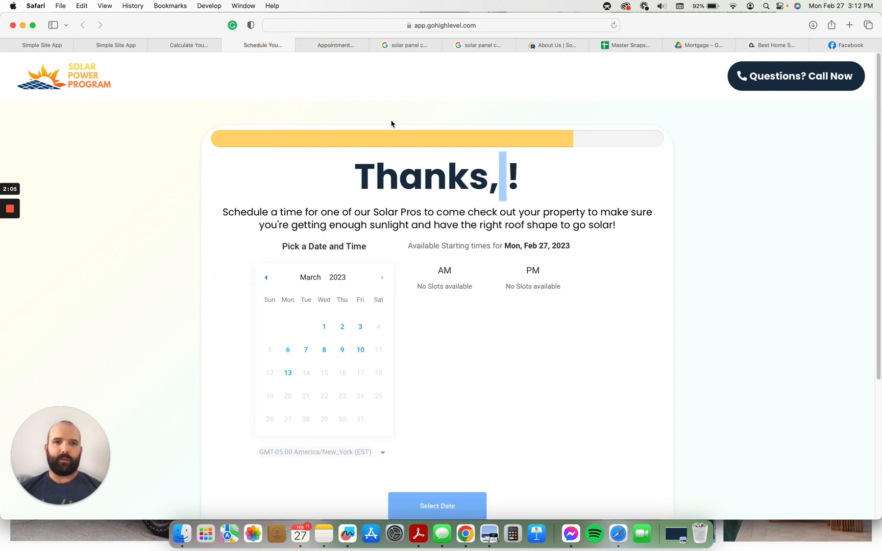
click(331, 45)
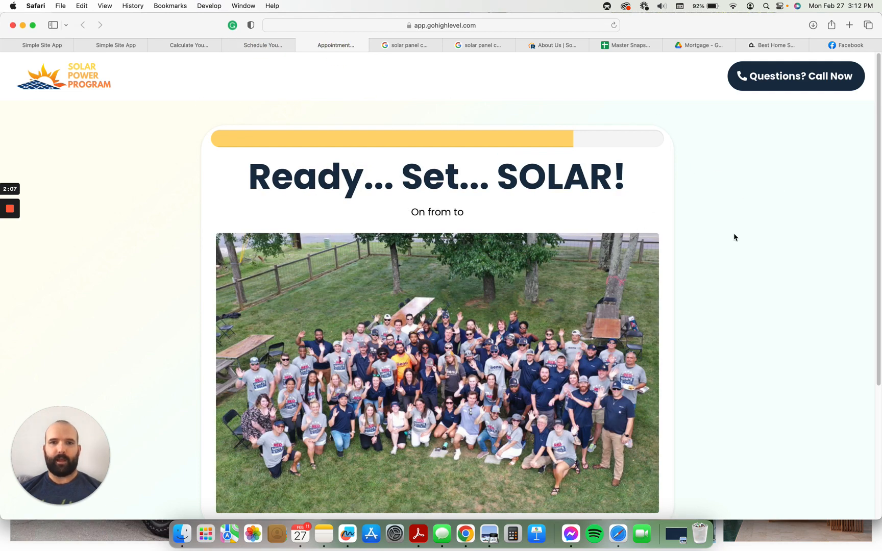
- Open the 1.a: New Survey Lead workflow and scroll through its tagging, assignment, alert and SMS actions
click(263, 45)
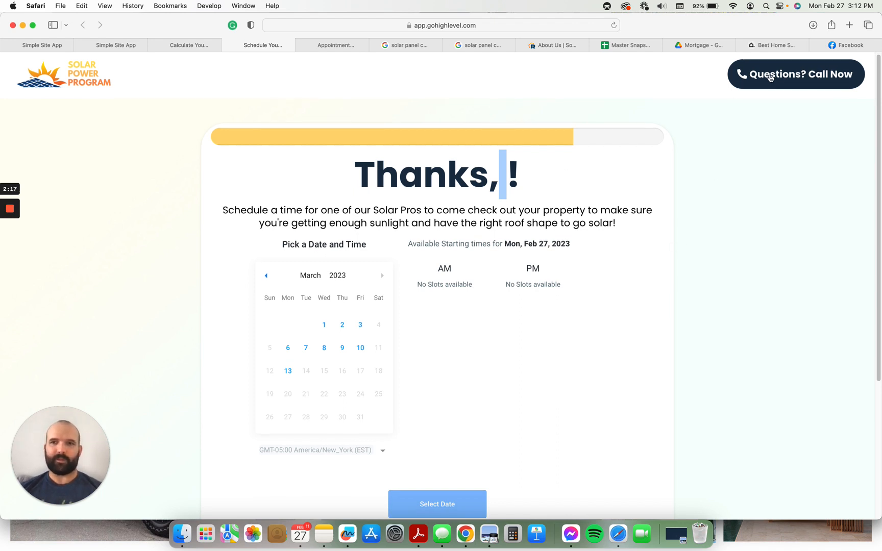
mouse_move(783, 177)
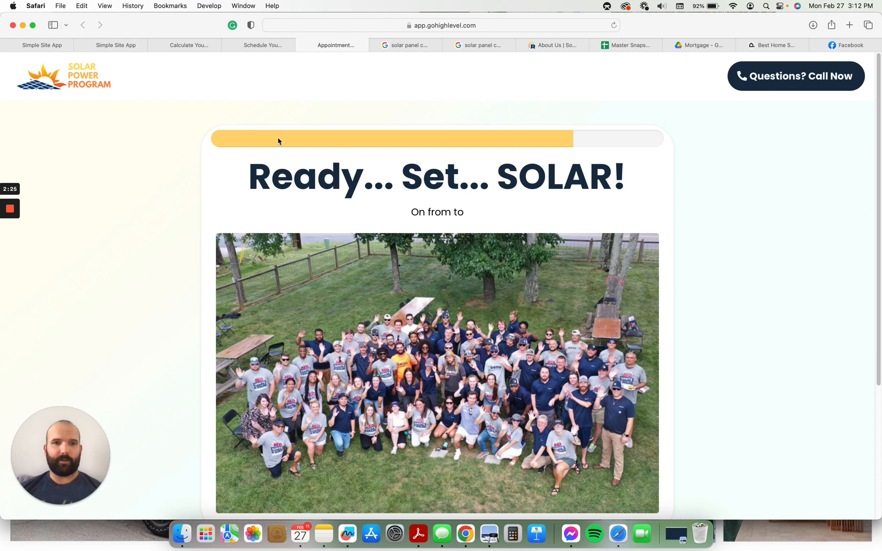
mouse_move(630, 143)
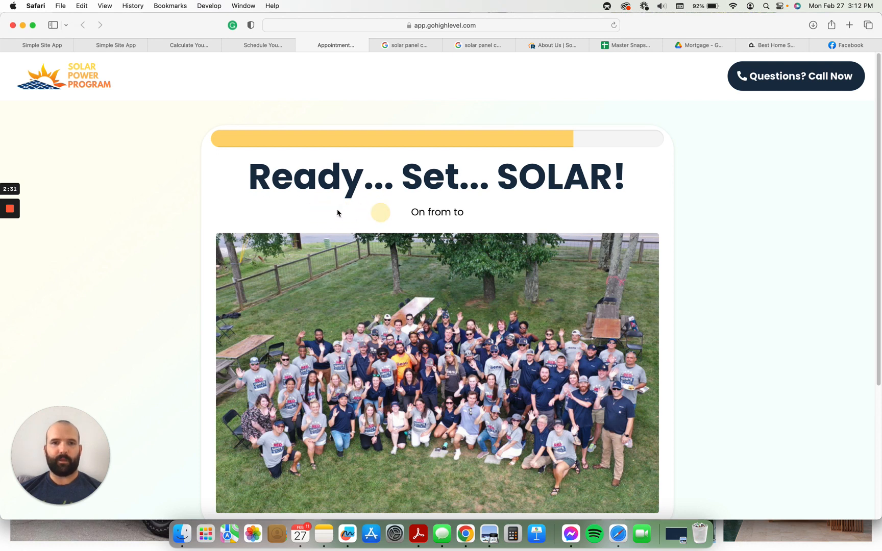
double_click(415, 212)
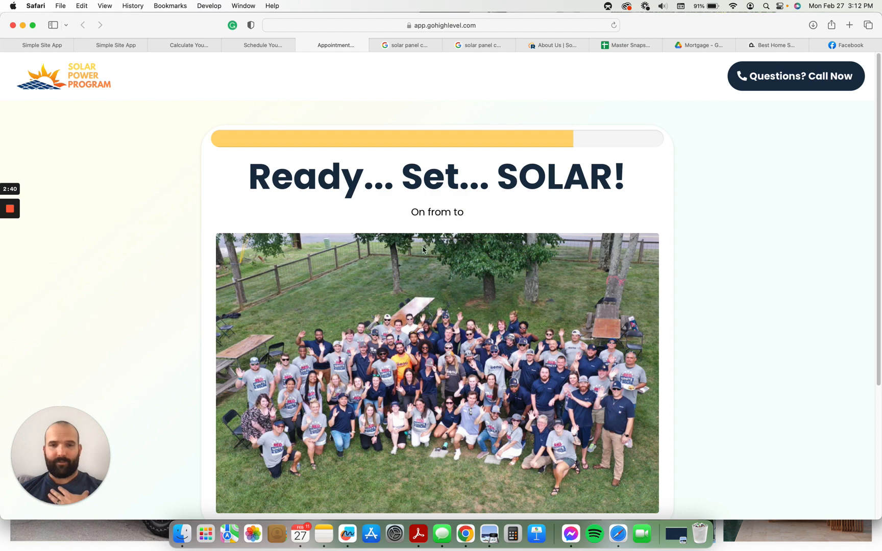
scroll(down, 3)
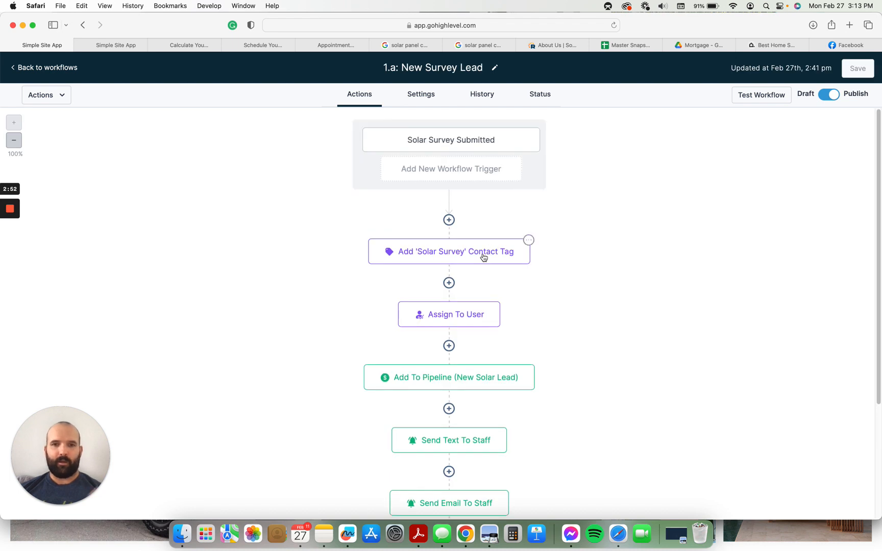
scroll(down, 3)
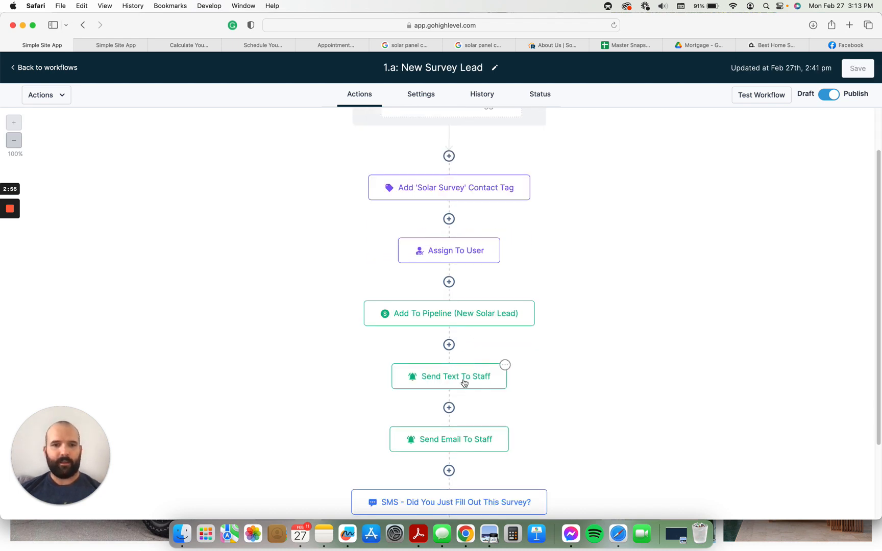
click(448, 376)
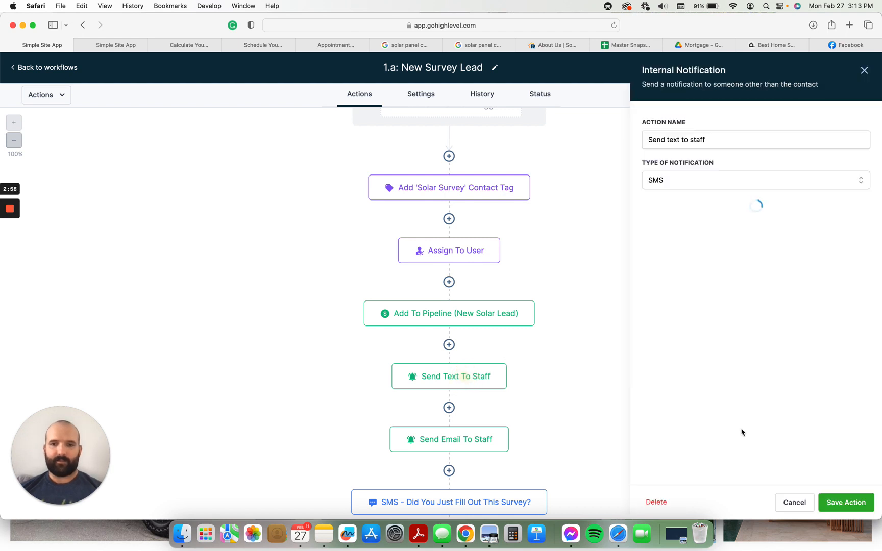
click(448, 438)
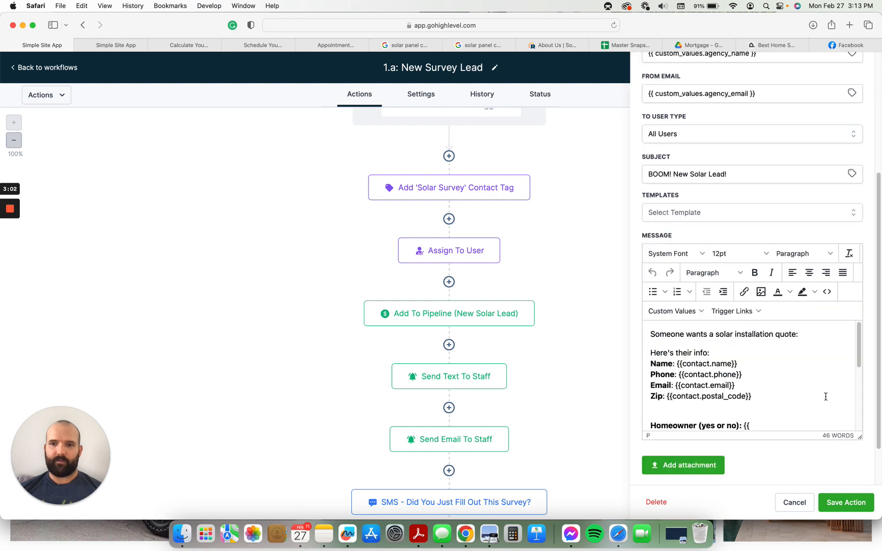
scroll(down, 3)
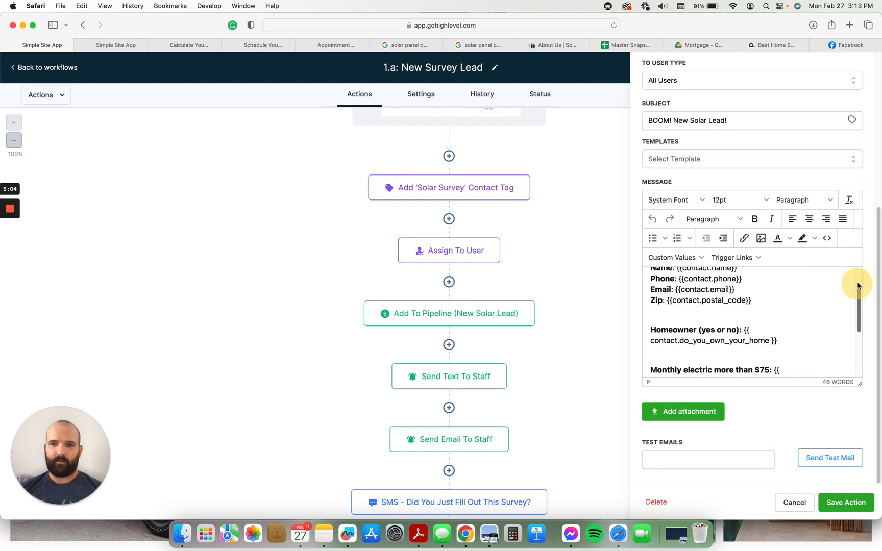
click(844, 502)
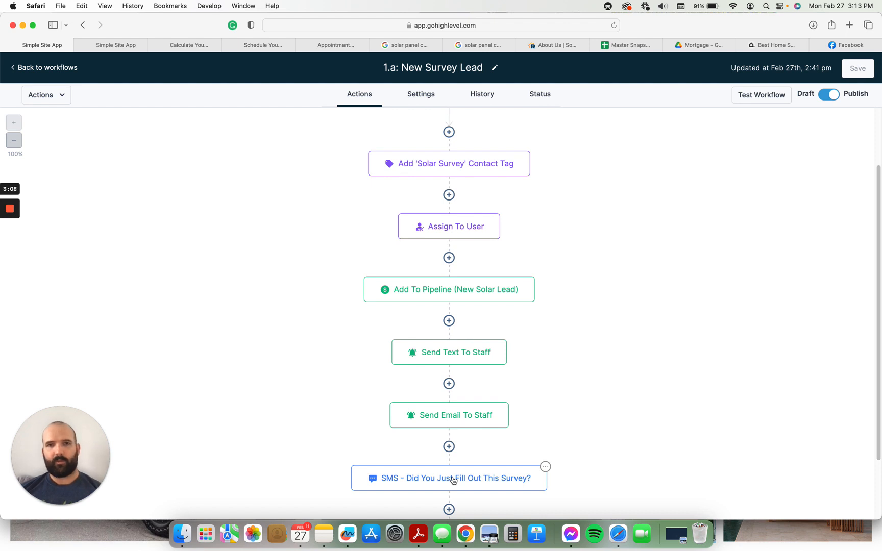
mouse_move(473, 478)
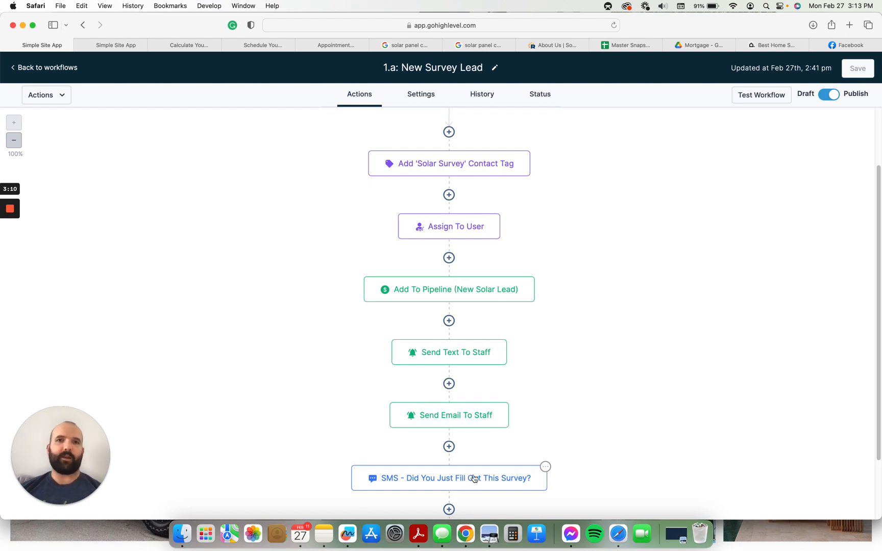
mouse_move(469, 471)
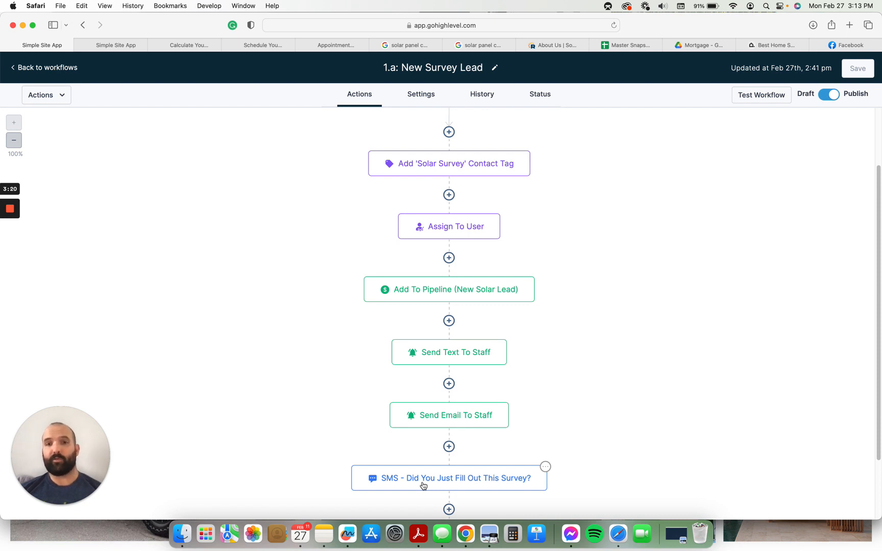
- Scroll to the workflow's final steps: a two-minute wait and a quote requested verification email
scroll(down, 3)
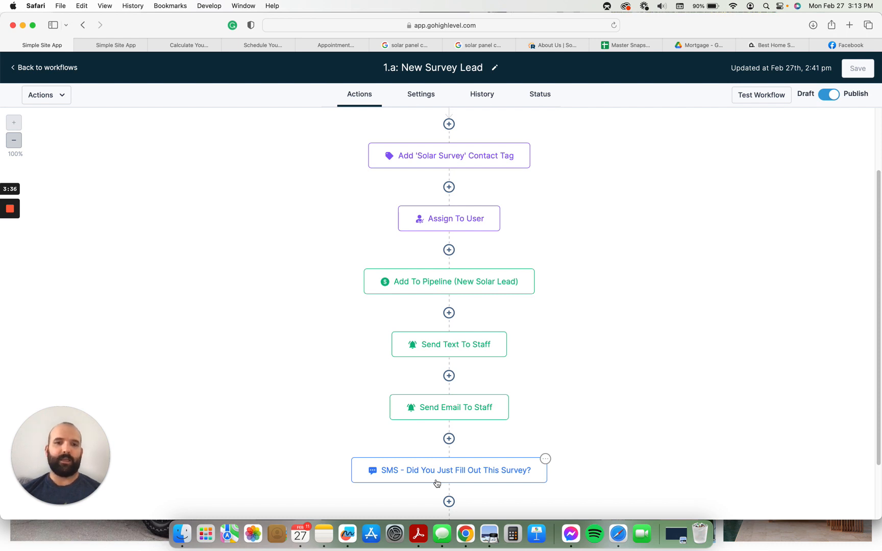
mouse_move(416, 443)
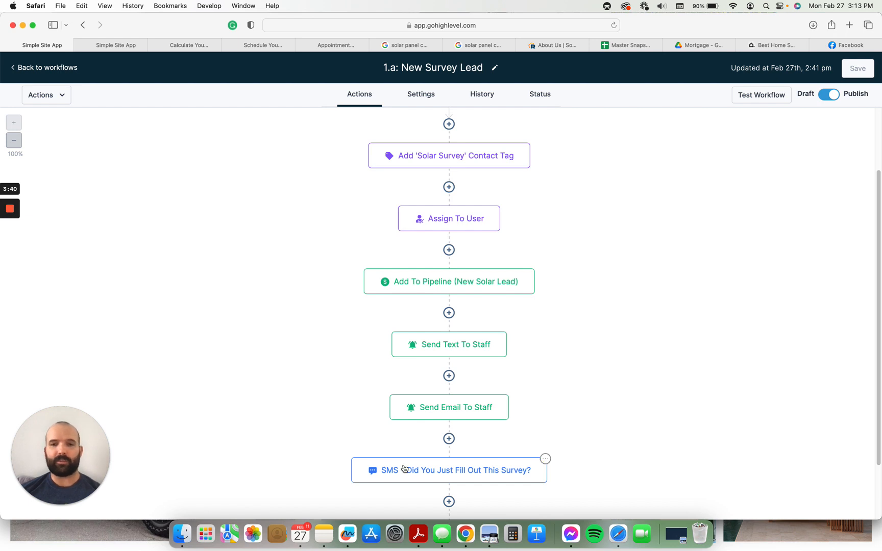
mouse_move(397, 476)
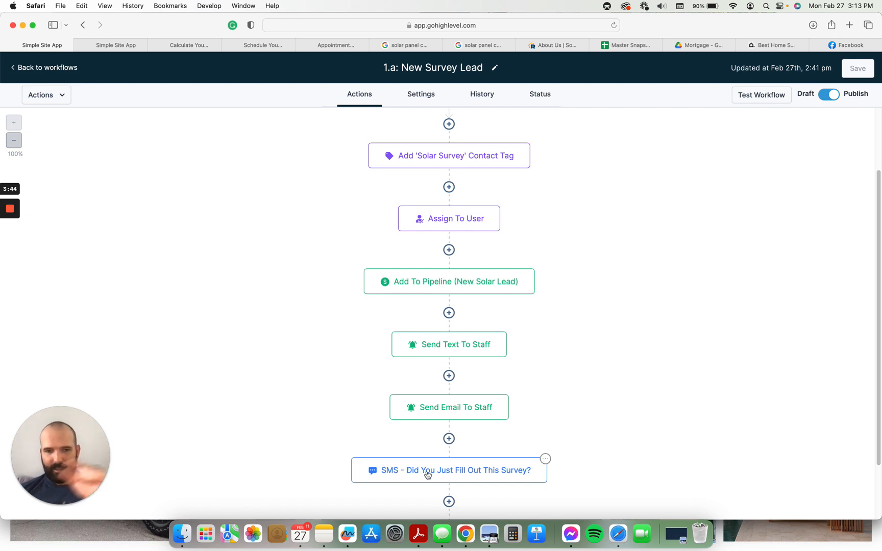
scroll(down, 3)
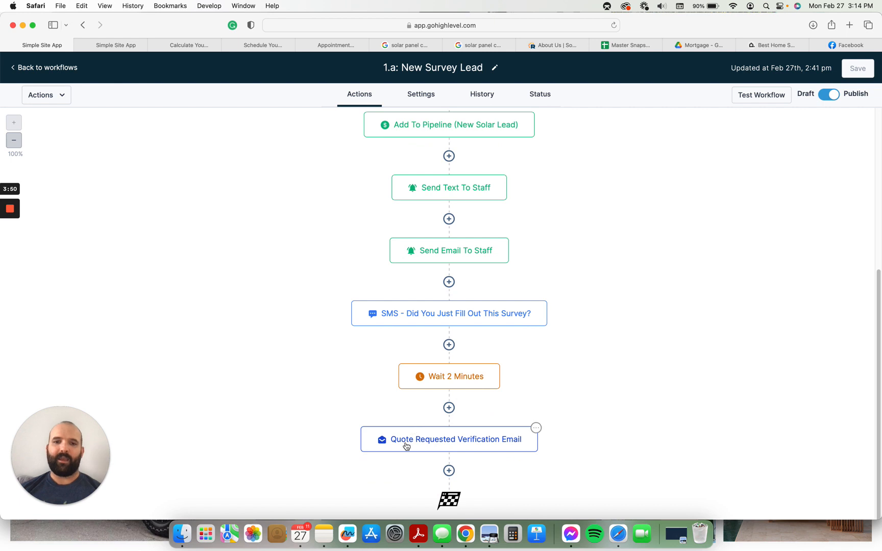
mouse_move(413, 444)
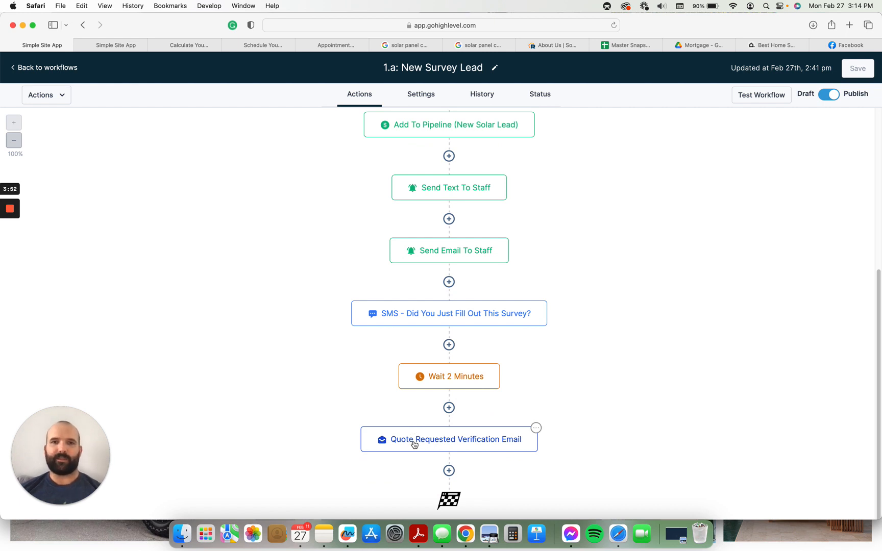
mouse_move(76, 72)
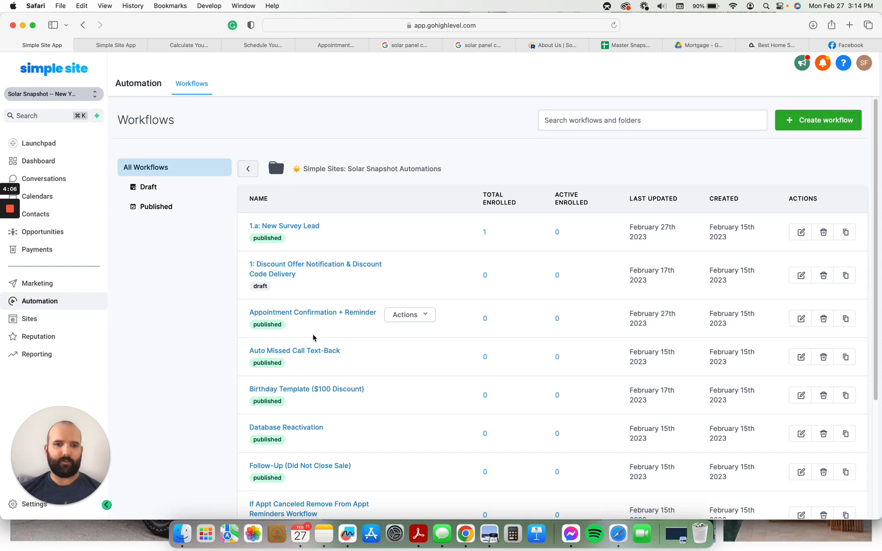
- Scroll the Solar Snapshot Automations list, then return to the Calculate Your Solar Savings page
scroll(down, 3)
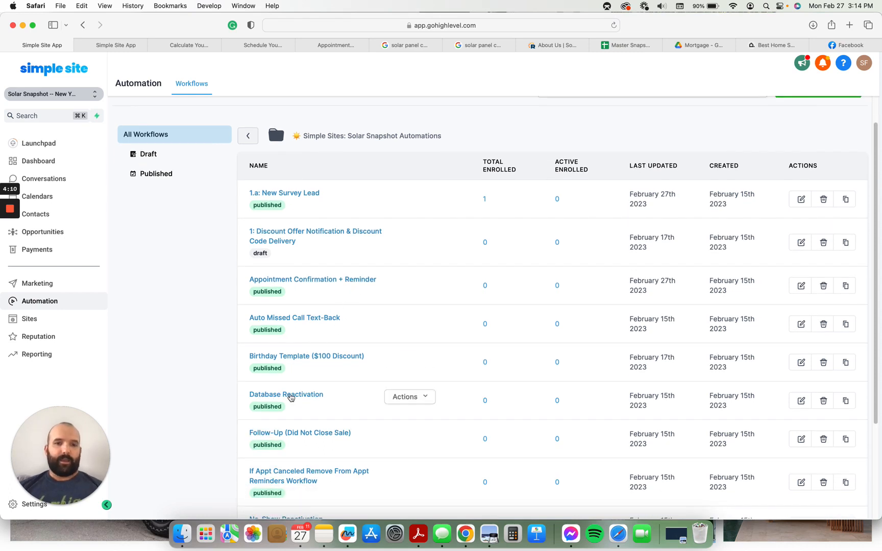
mouse_move(318, 434)
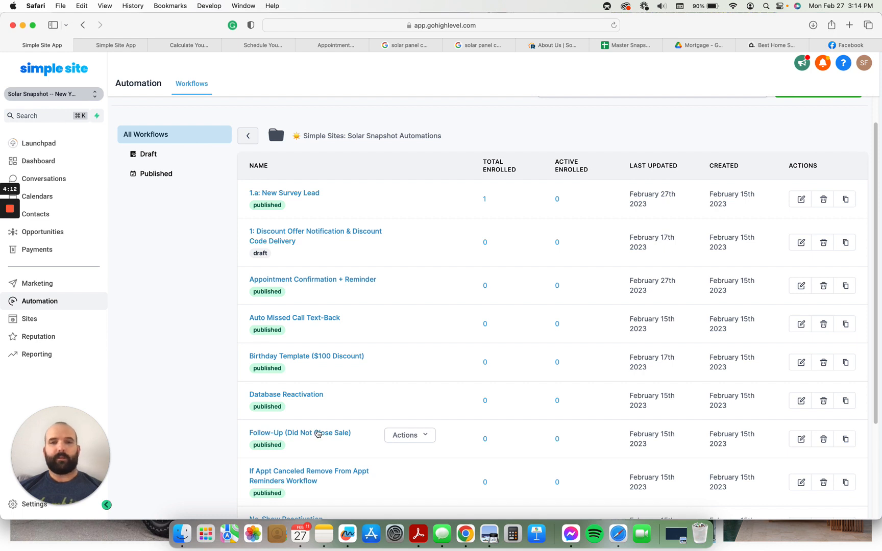
scroll(down, 3)
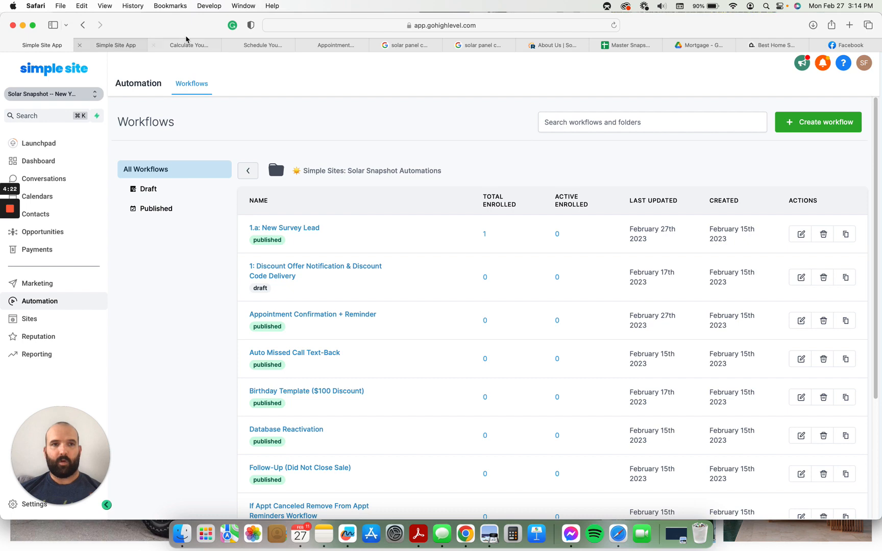
click(189, 45)
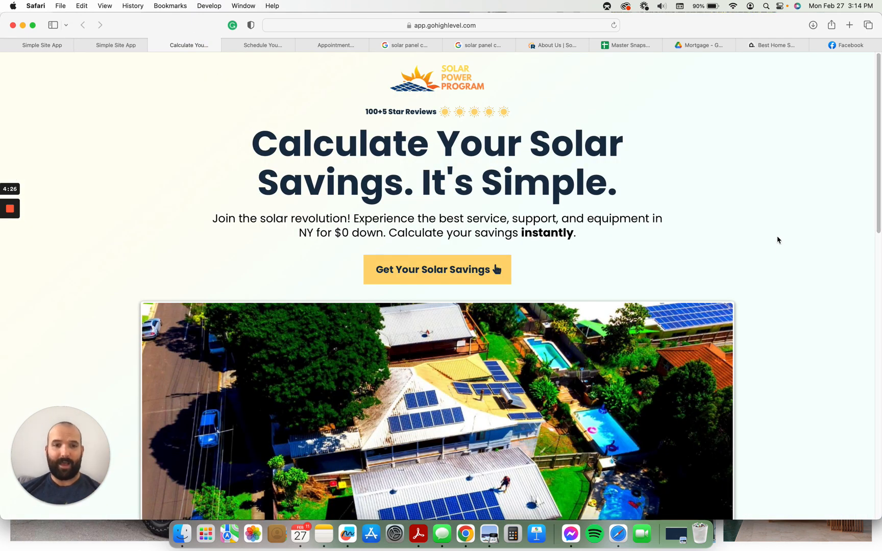
mouse_move(769, 208)
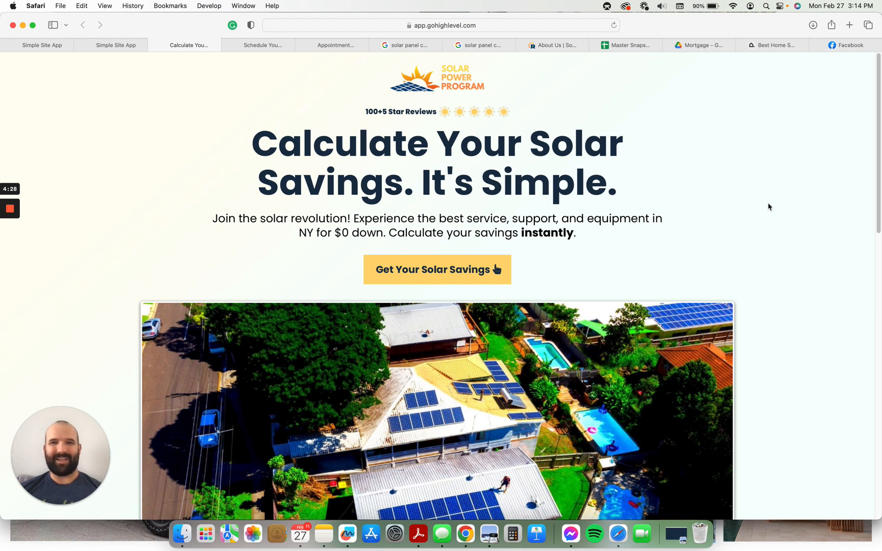
mouse_move(705, 209)
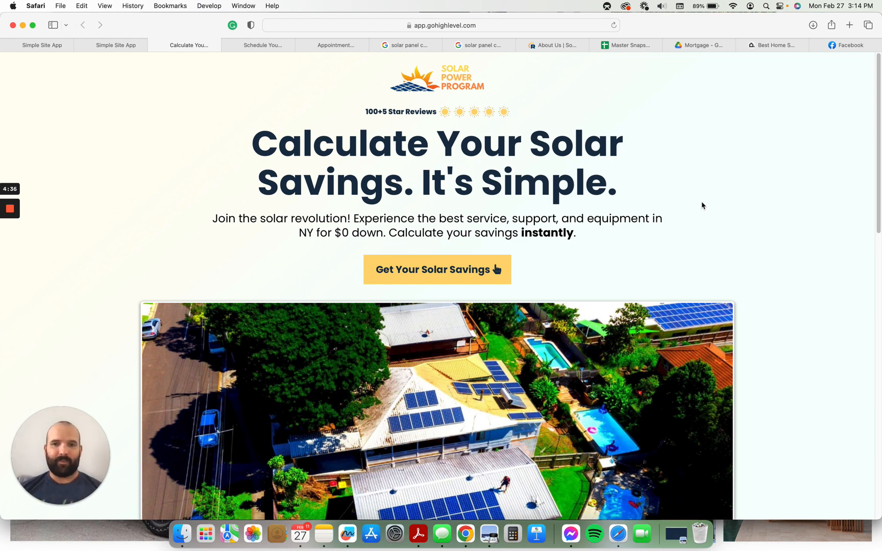
mouse_move(660, 207)
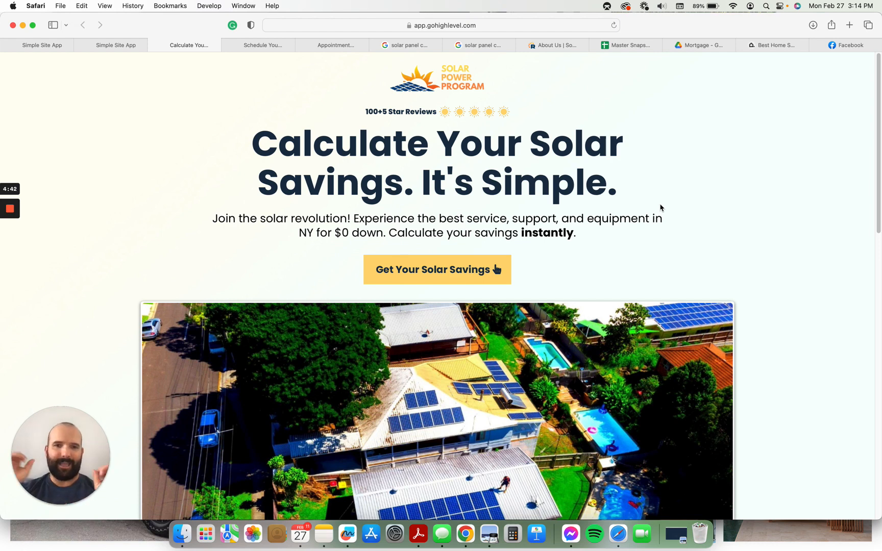
mouse_move(731, 156)
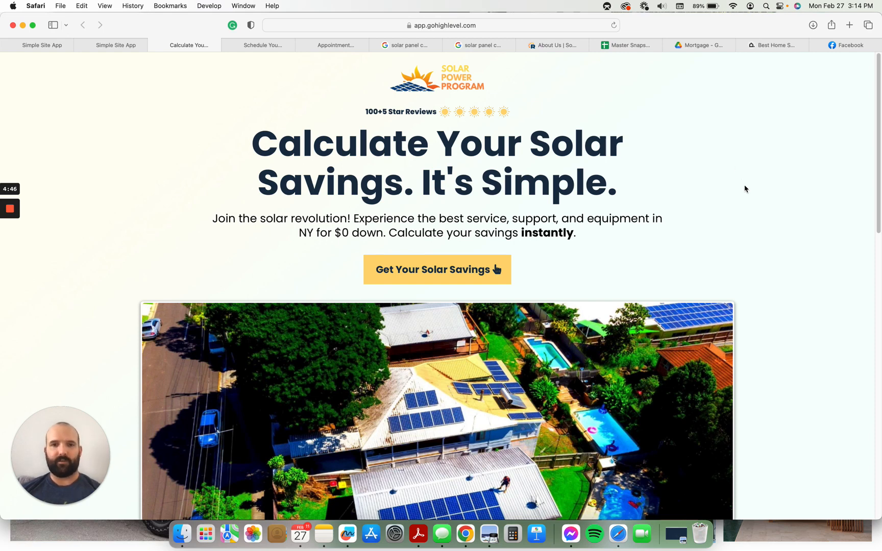
mouse_move(710, 201)
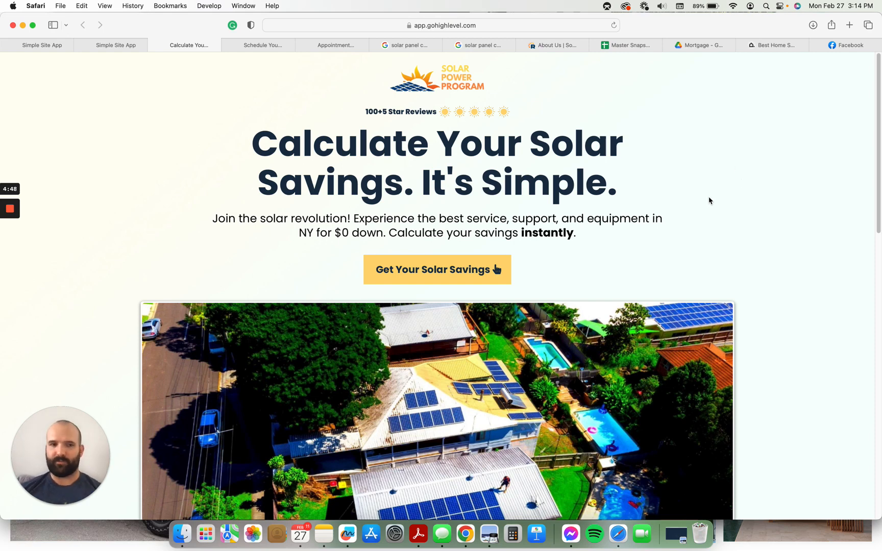